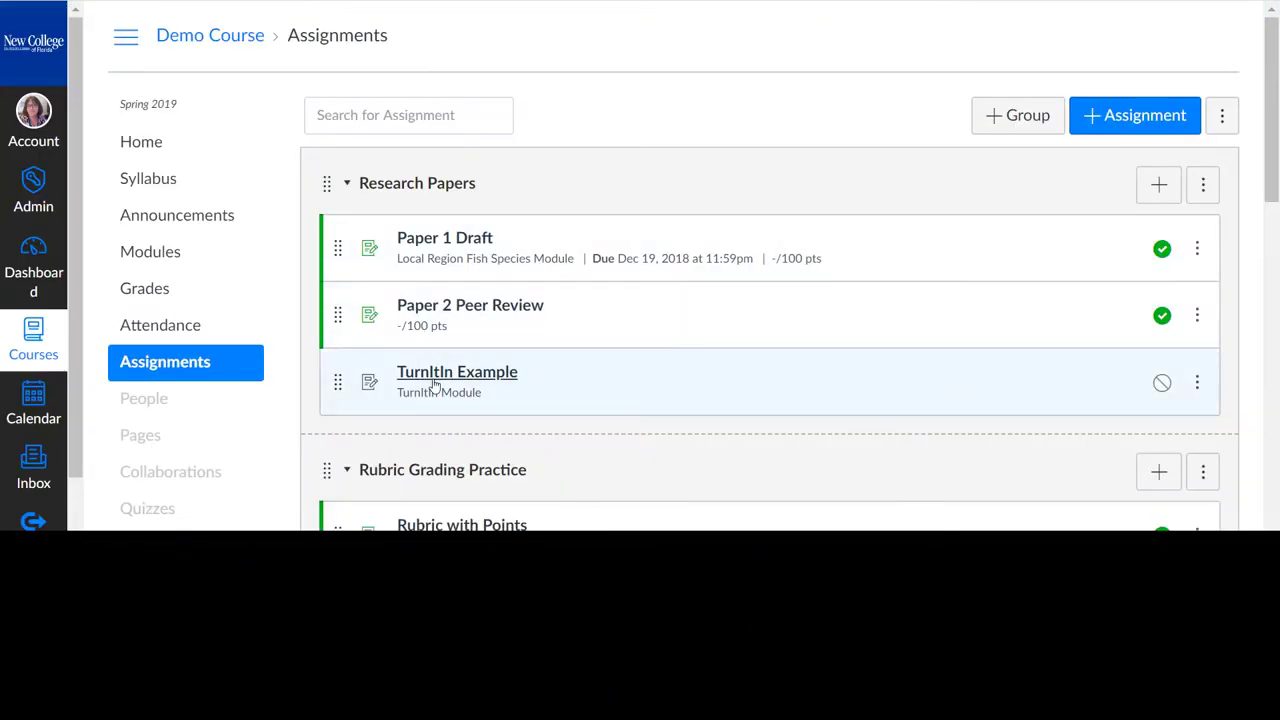
Edit the TurnItIn Example assignment and set its submission type to External Tool
left_click(456, 370)
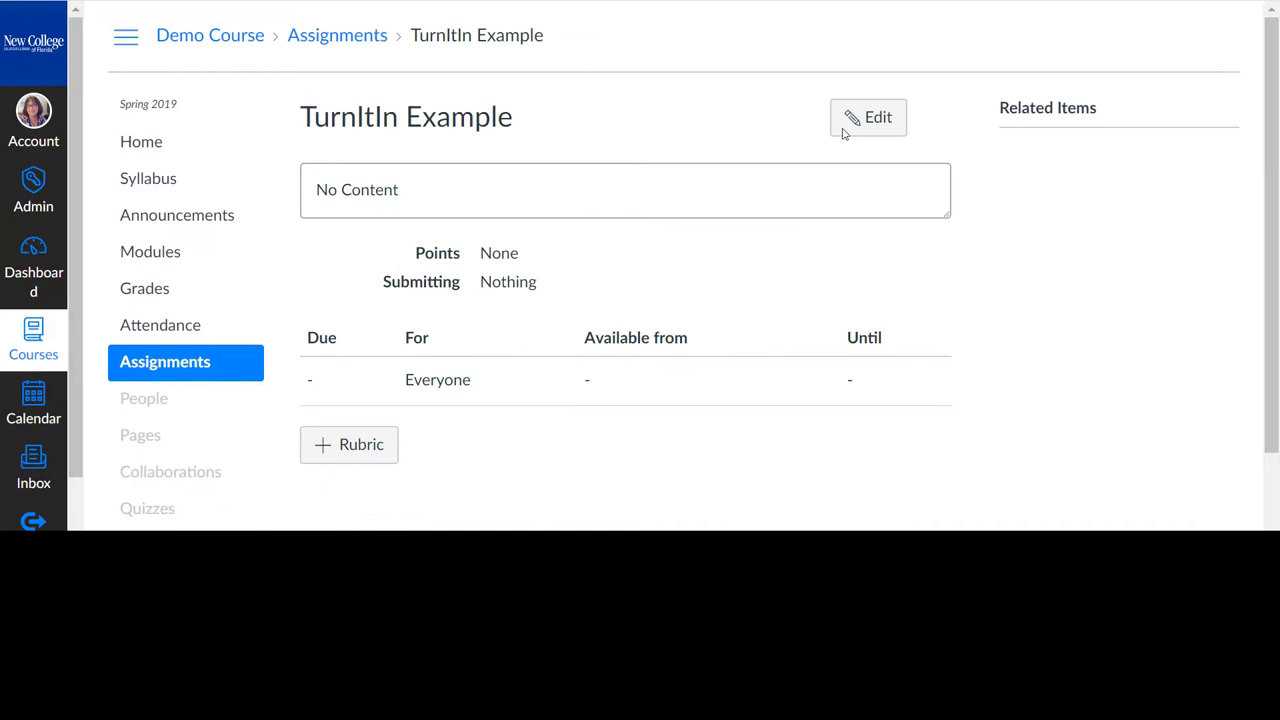
left_click(868, 116)
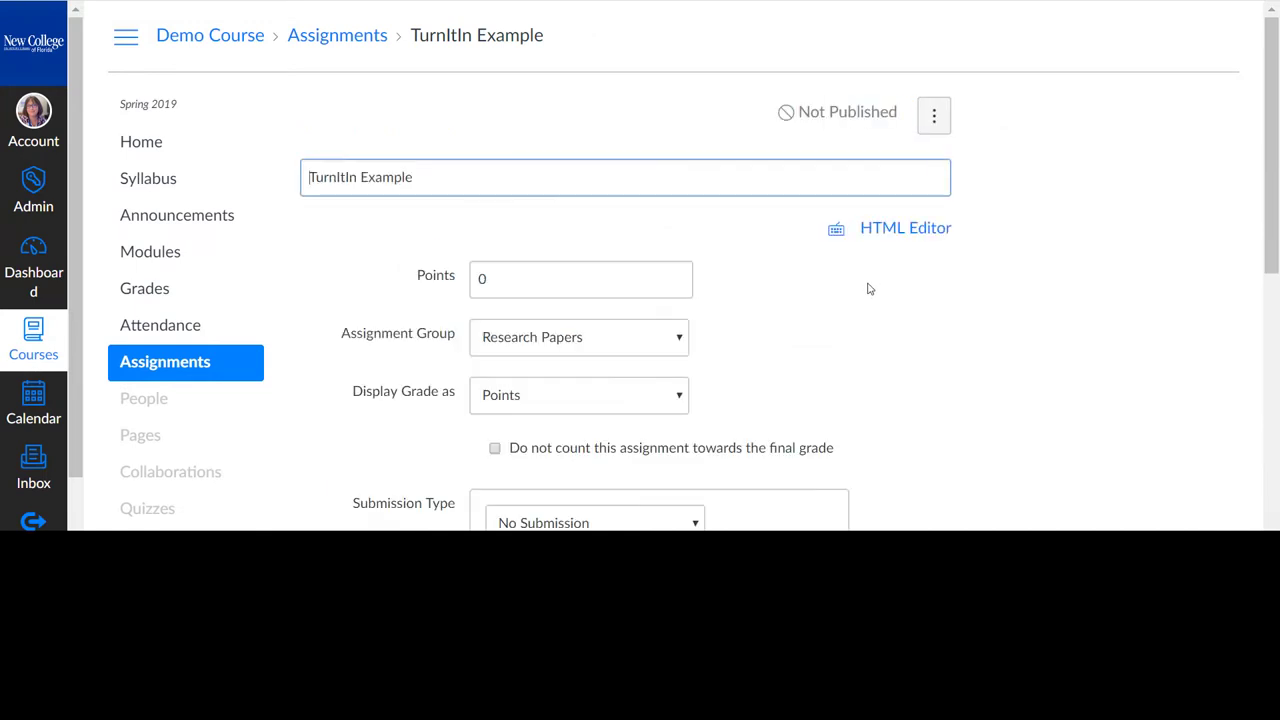
scroll("down", 3)
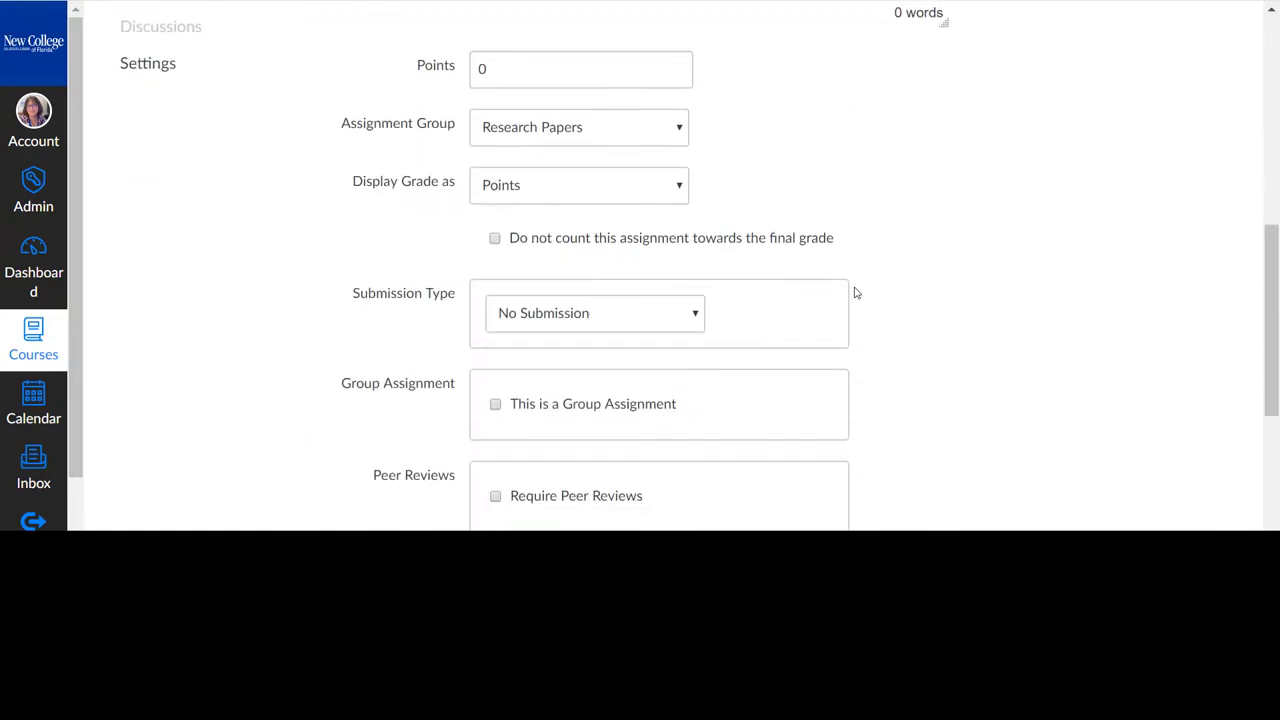
left_click(596, 312)
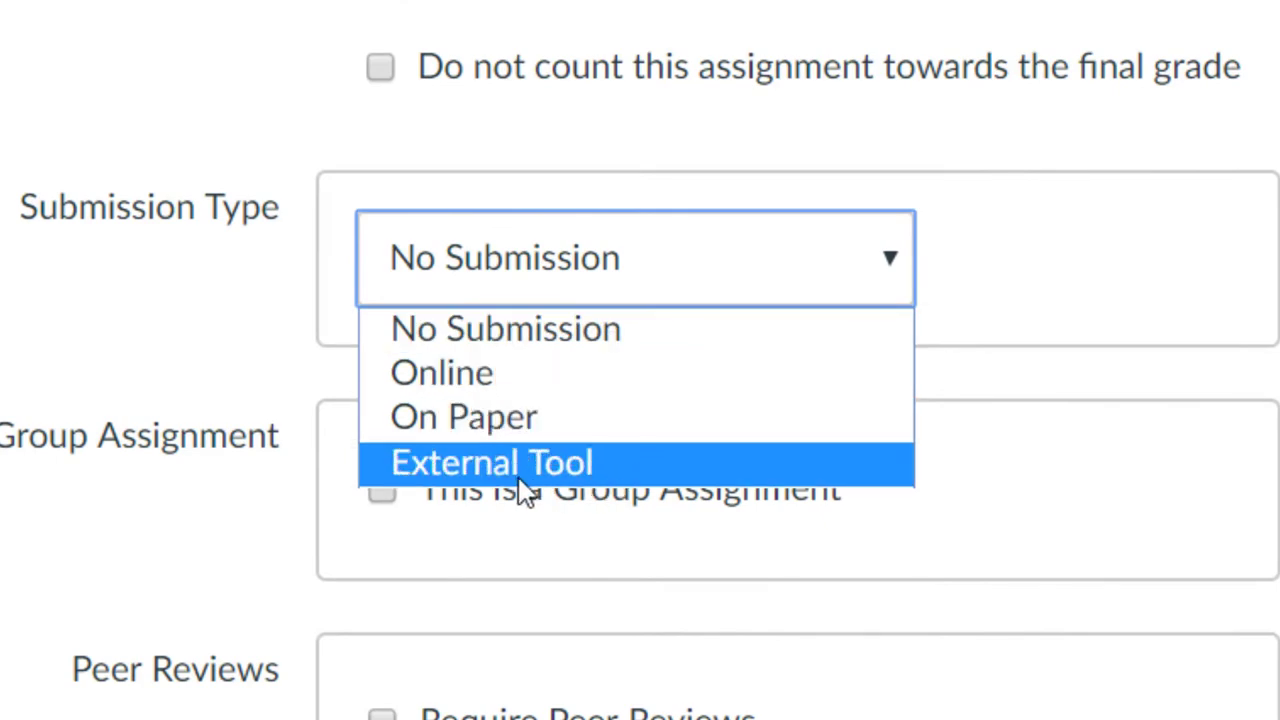
left_click(490, 462)
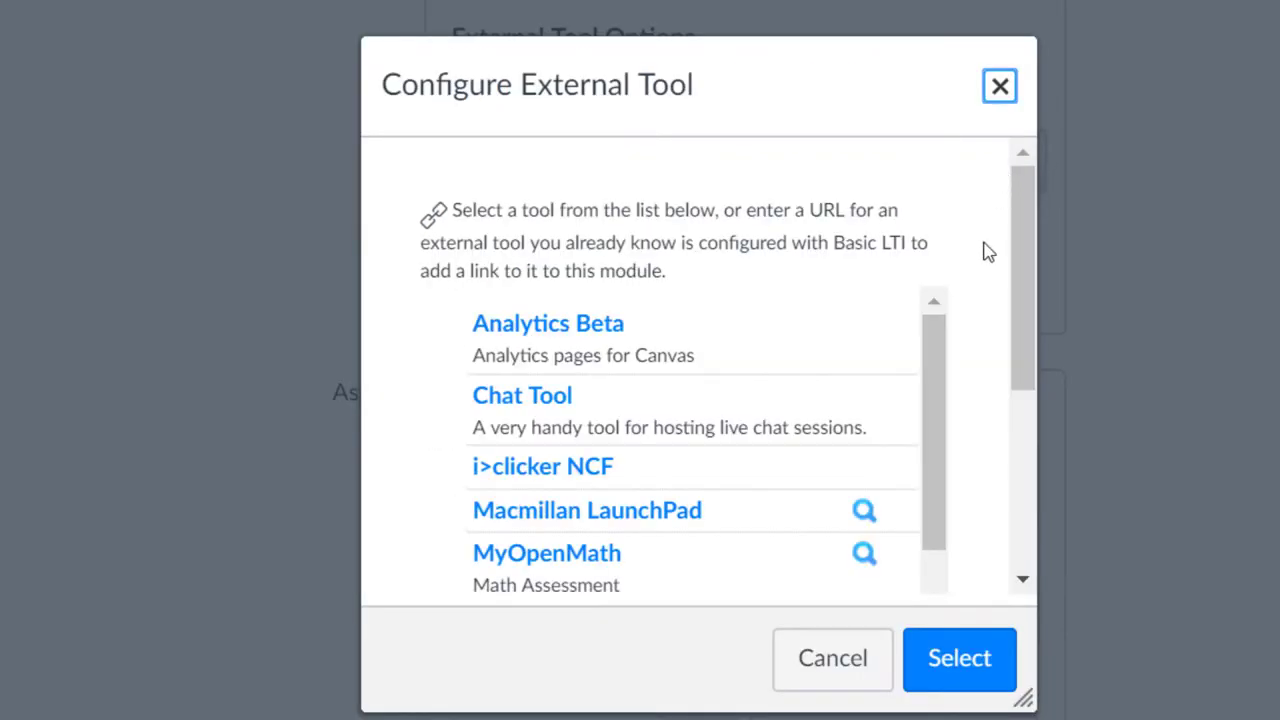
Choose Turnitin as the external tool with a Feb 27 due date and save the assignment
scroll("down", 3)
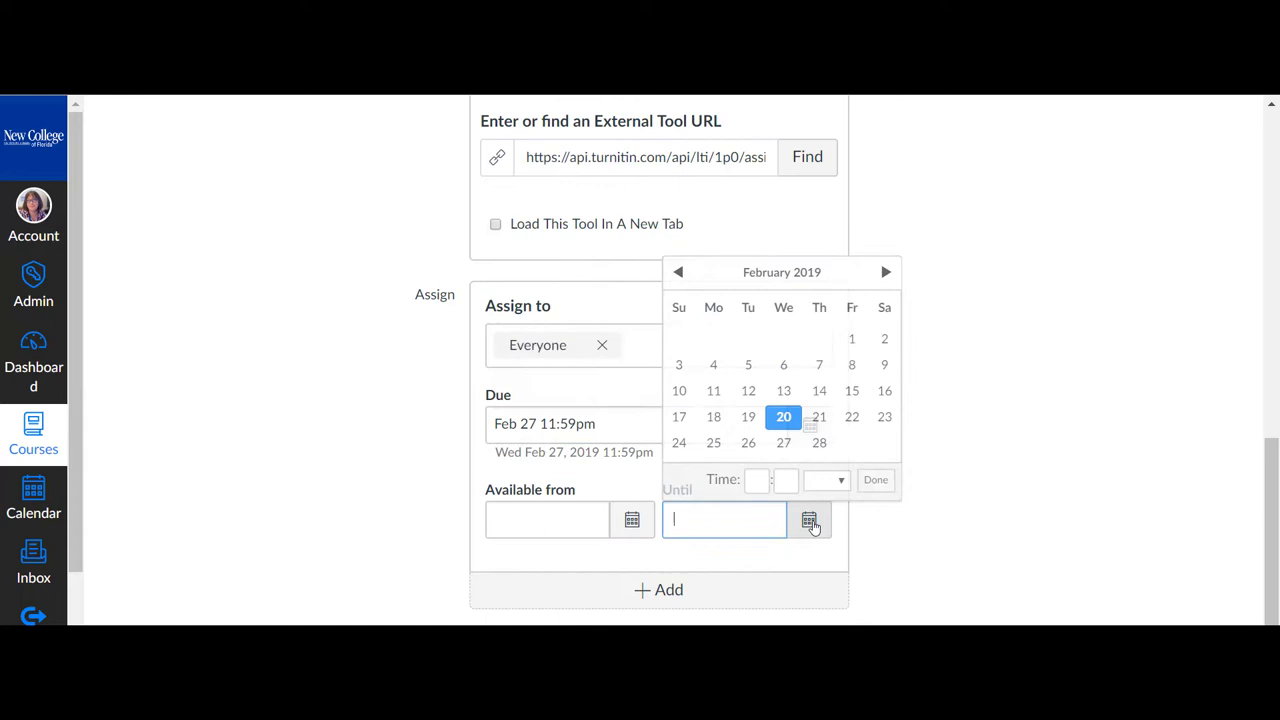
left_click(884, 272)
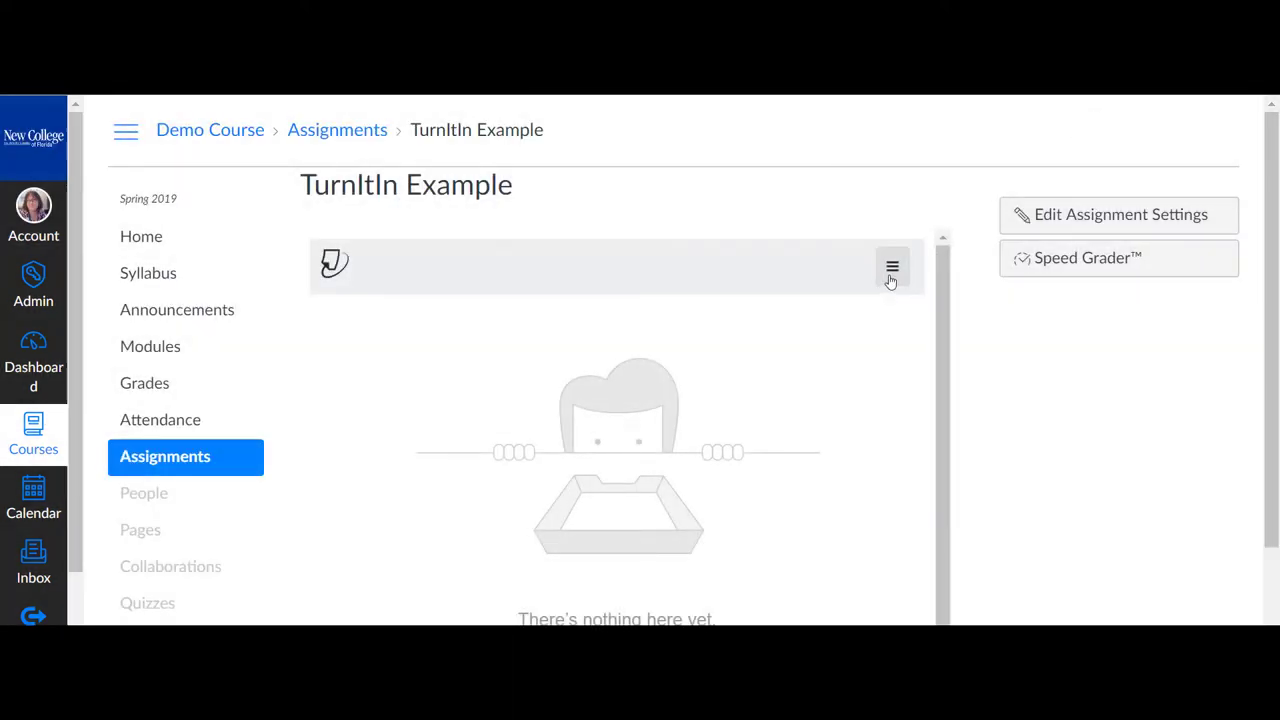
Show the Turnitin assignment menu with Assignment Inbox, Helpdesk and Settings
left_click(892, 266)
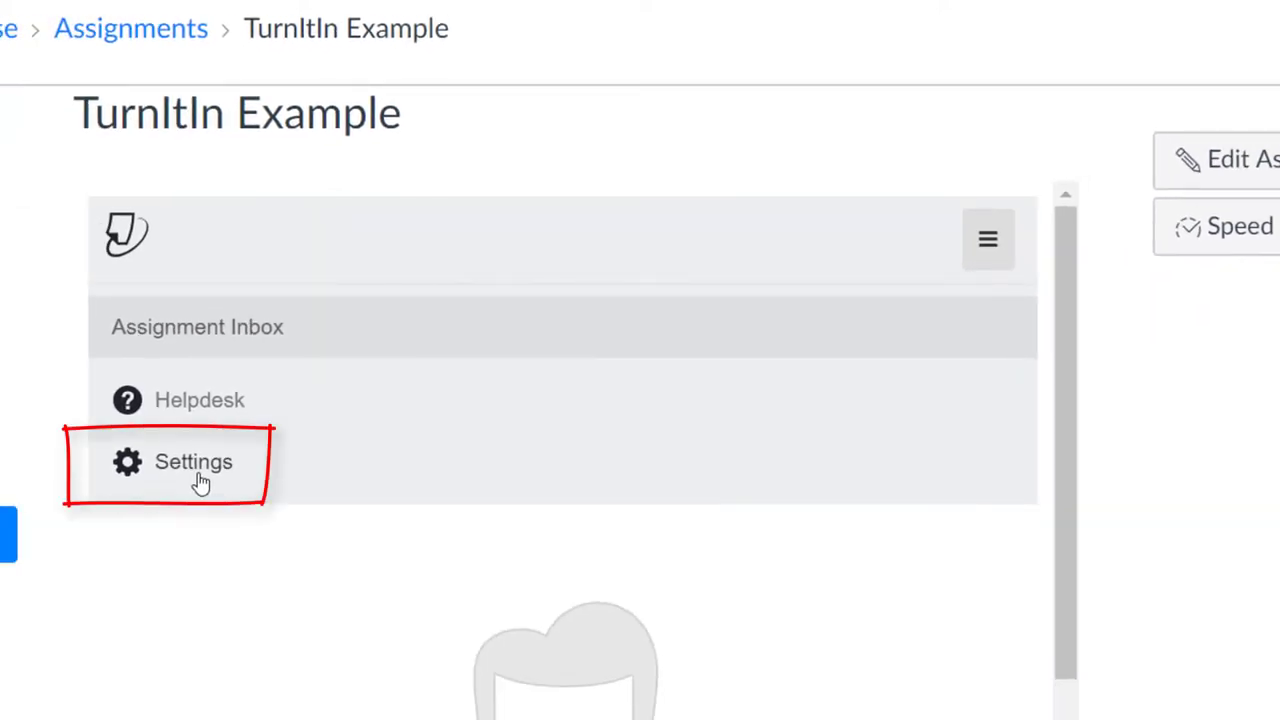
Bring up the Turnitin settings form for the TurnItIn Example assignment
left_click(192, 460)
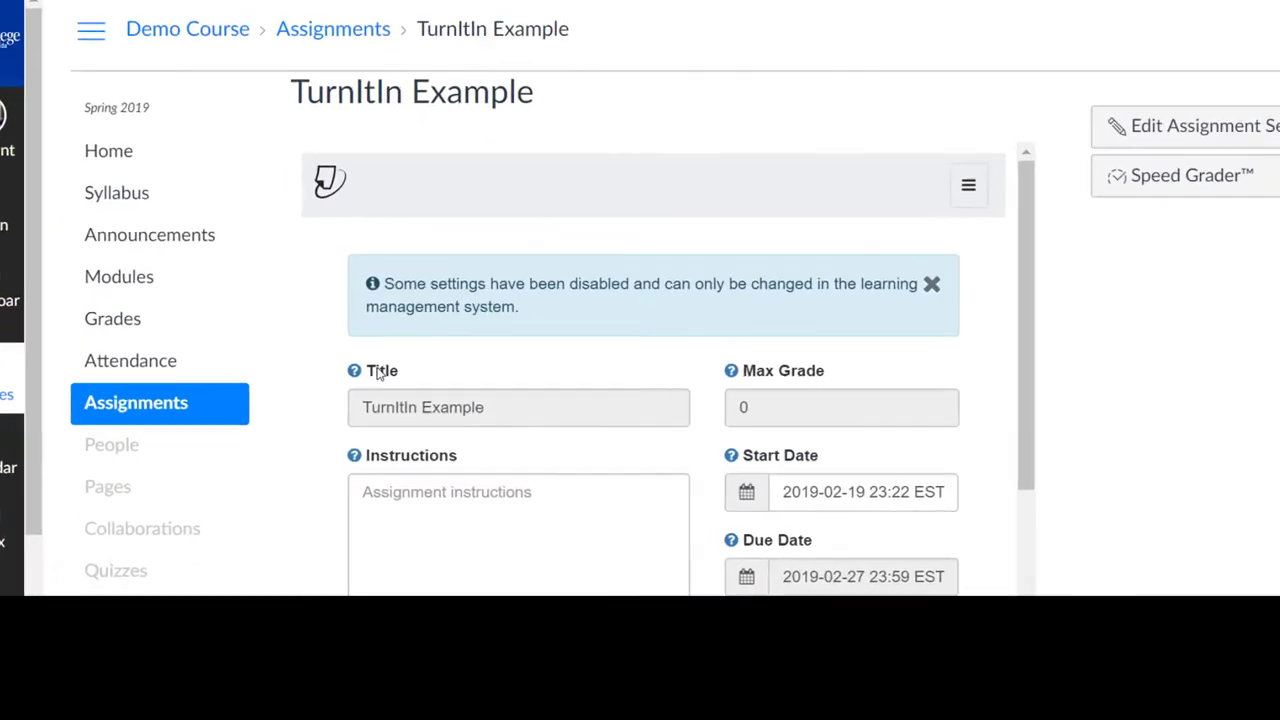
scroll("down", 3)
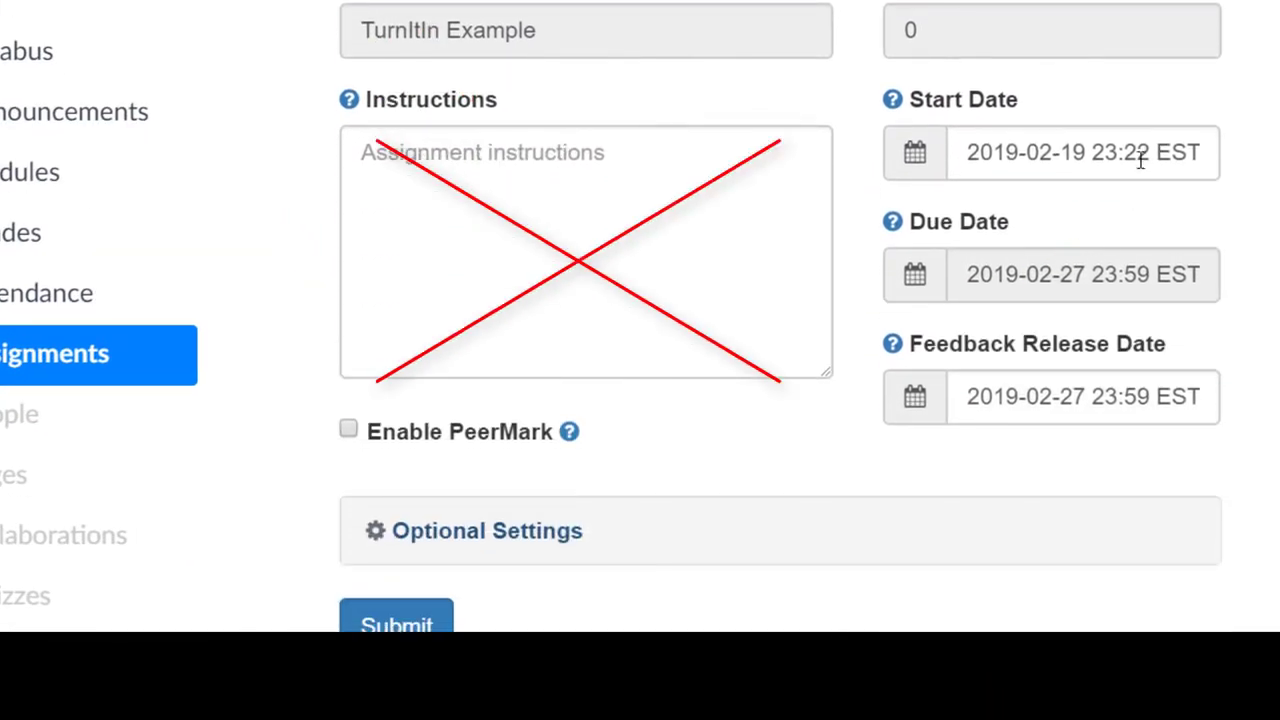
mouse_move(976, 520)
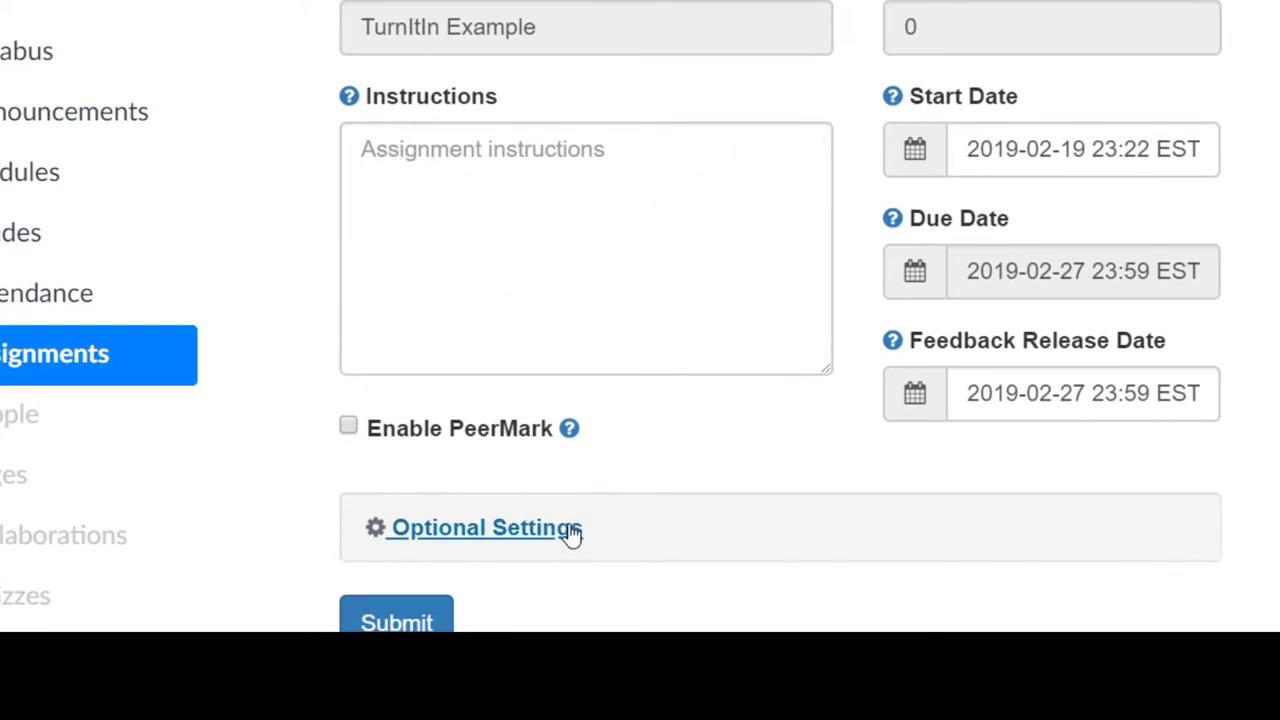
Expand Optional Settings, keep late submissions allowed and leave Attach a rubric unchecked
left_click(484, 528)
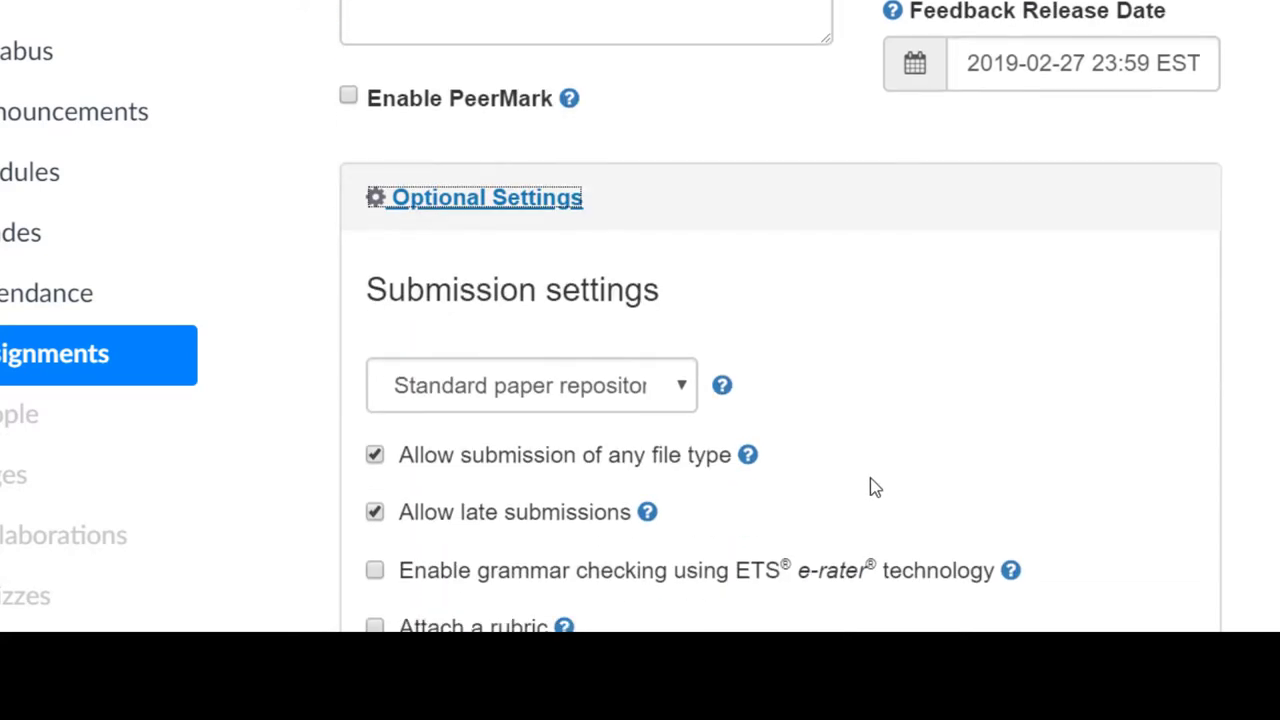
scroll("down", 3)
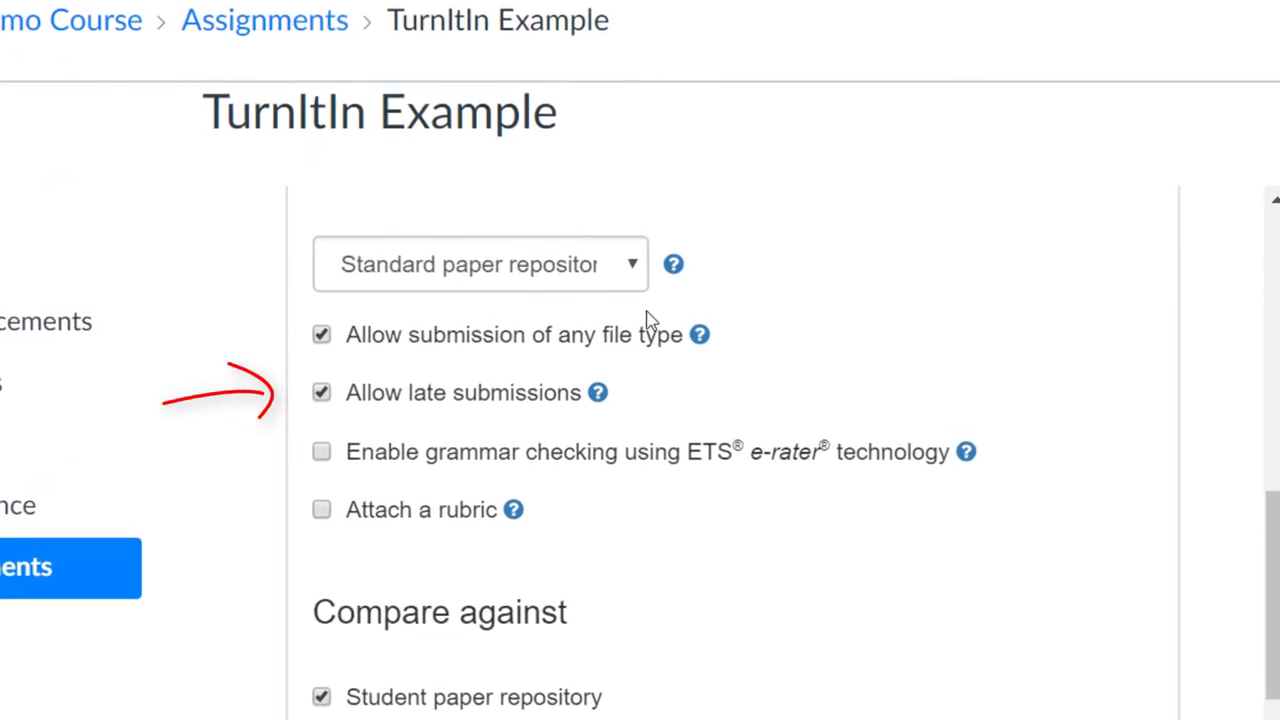
left_click(320, 392)
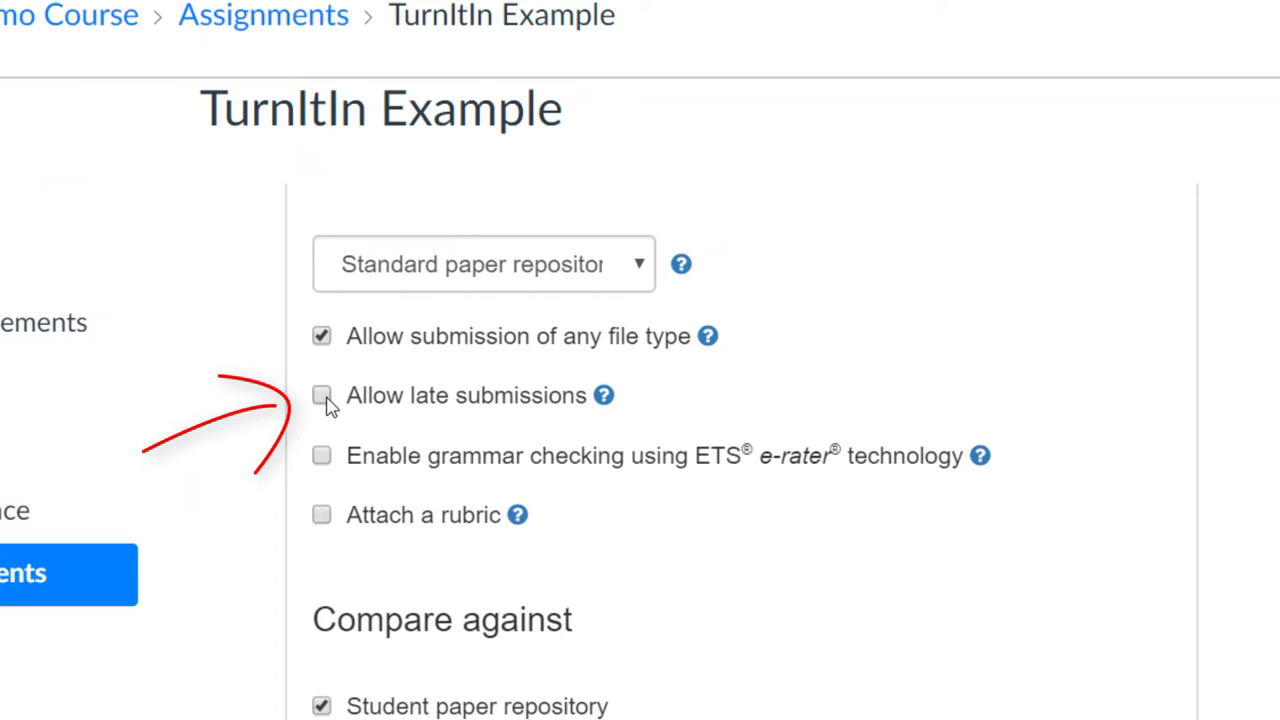
left_click(320, 394)
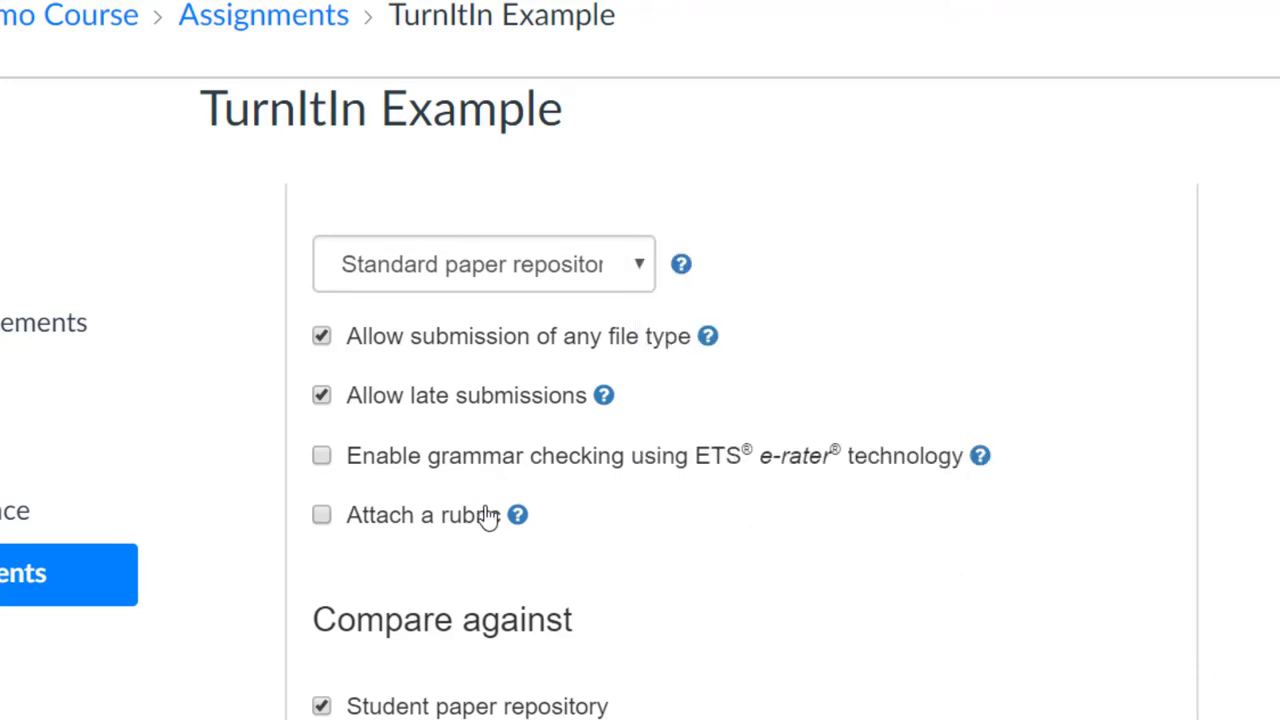
left_click(322, 514)
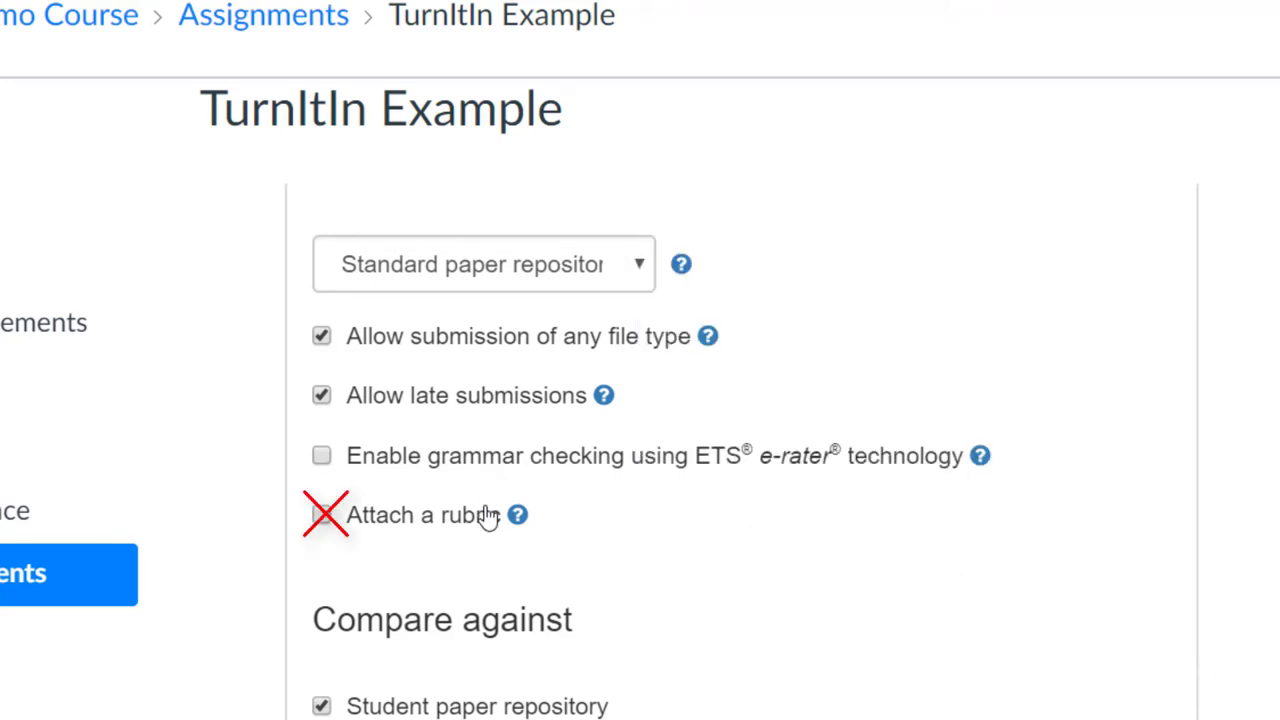
mouse_move(490, 536)
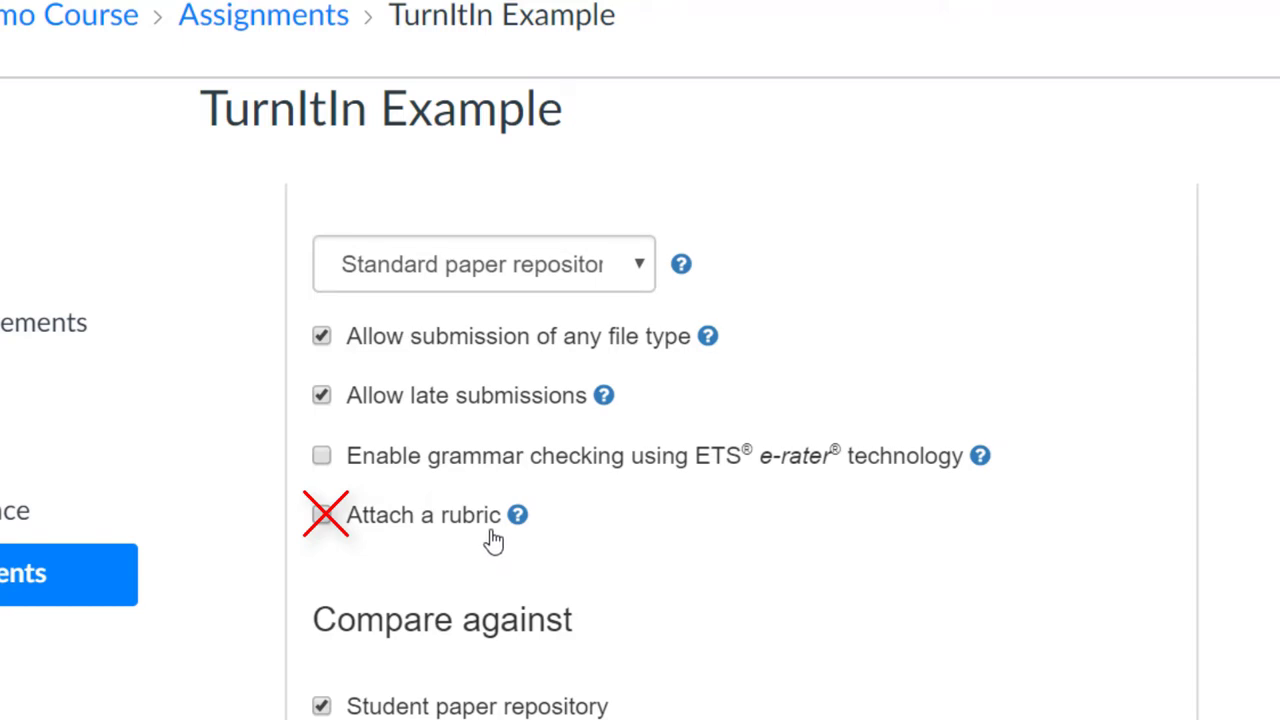
left_click(320, 514)
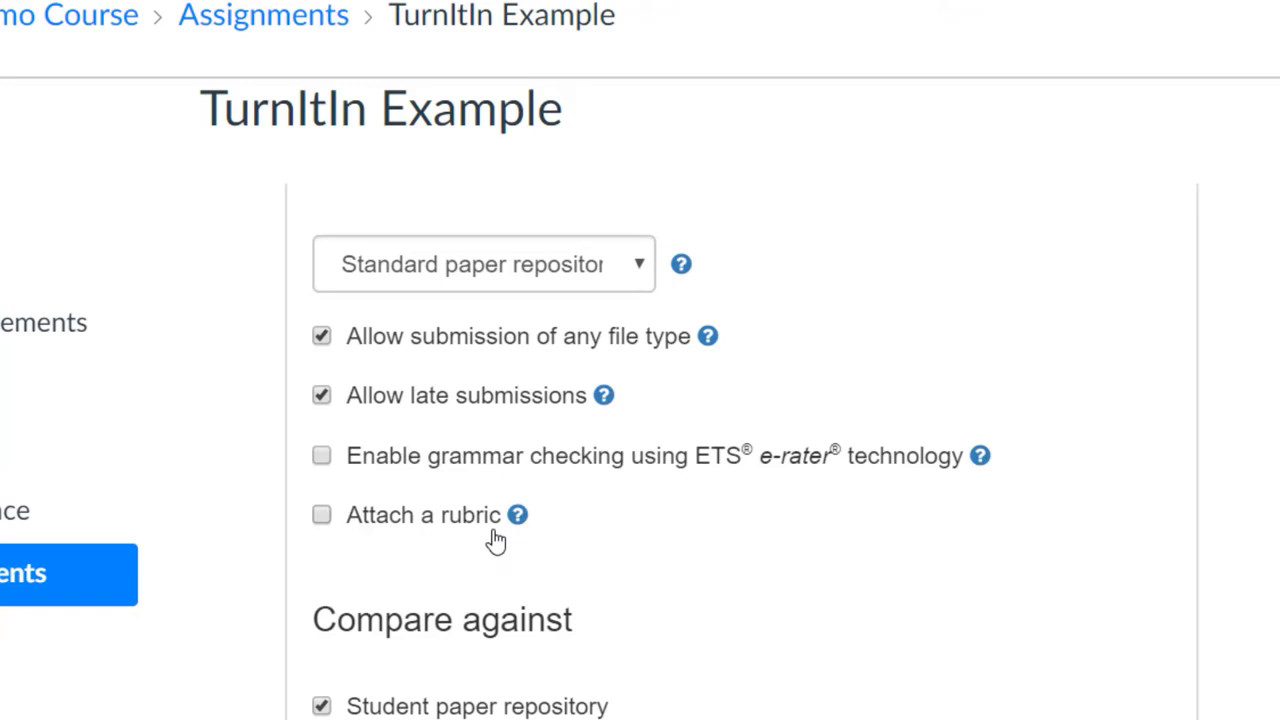
Set Similarity Report to generate immediately, students can resubmit until due date
scroll("down", 3)
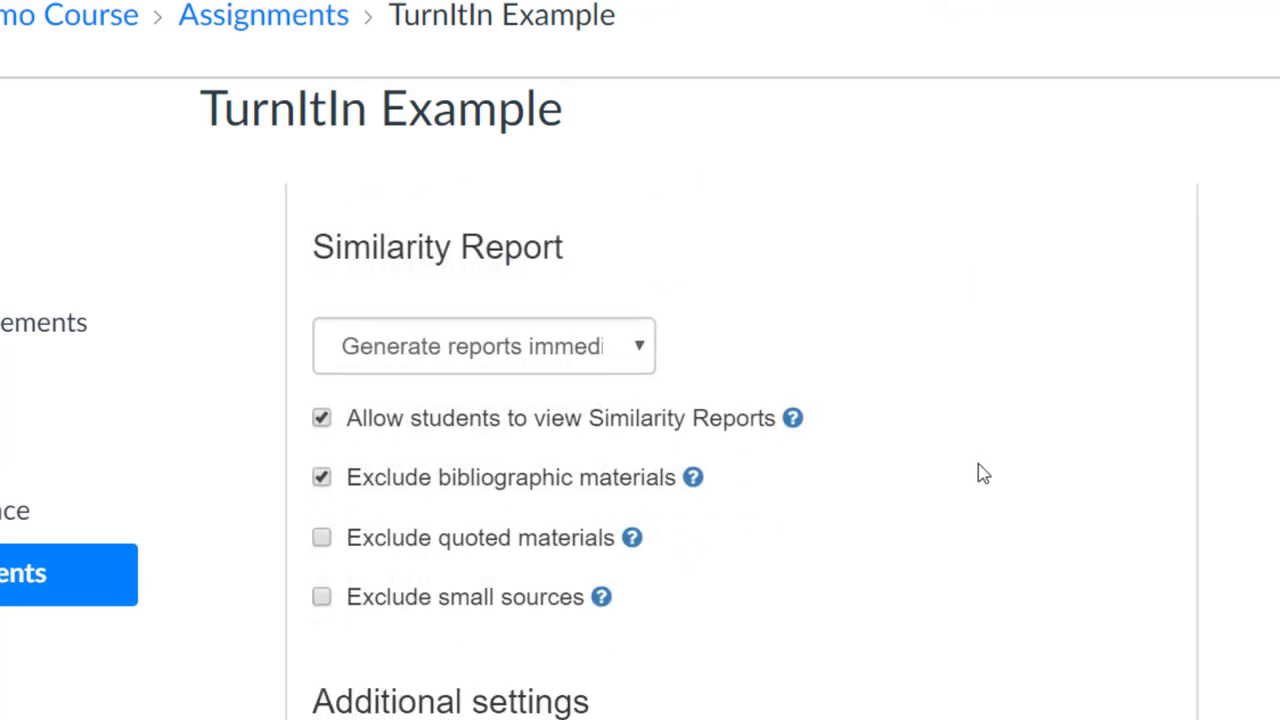
mouse_move(624, 444)
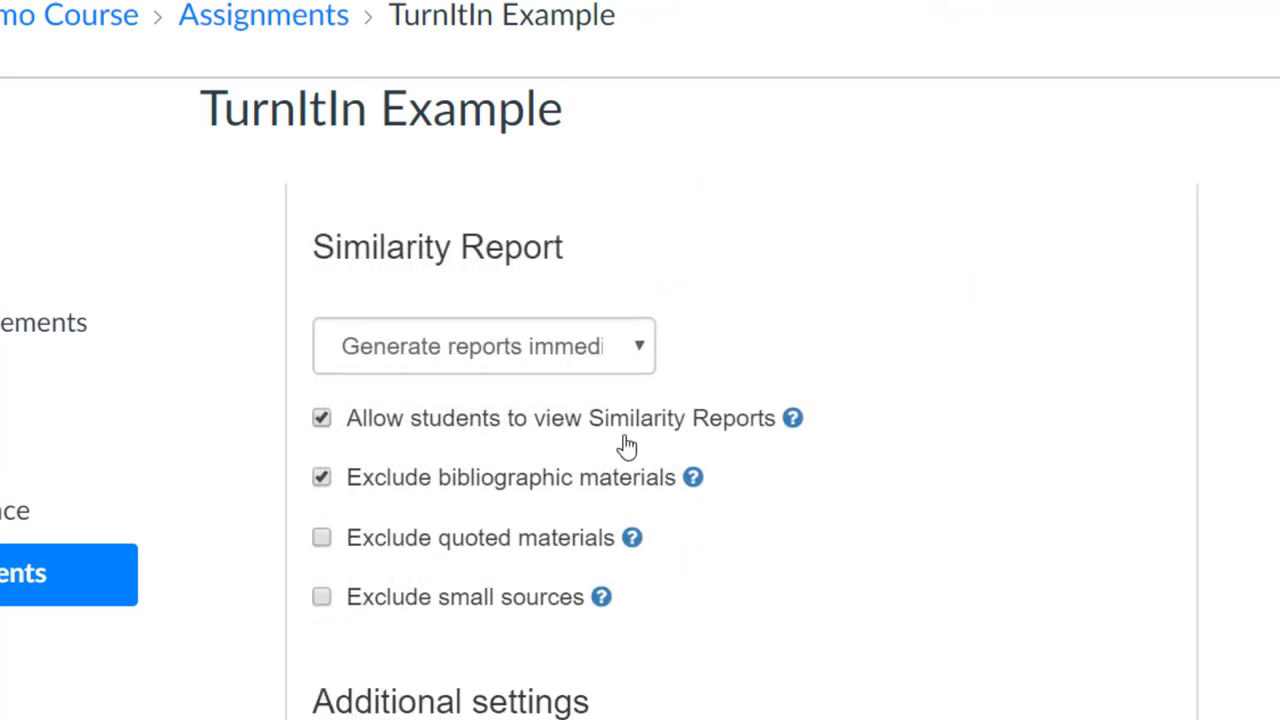
mouse_move(792, 418)
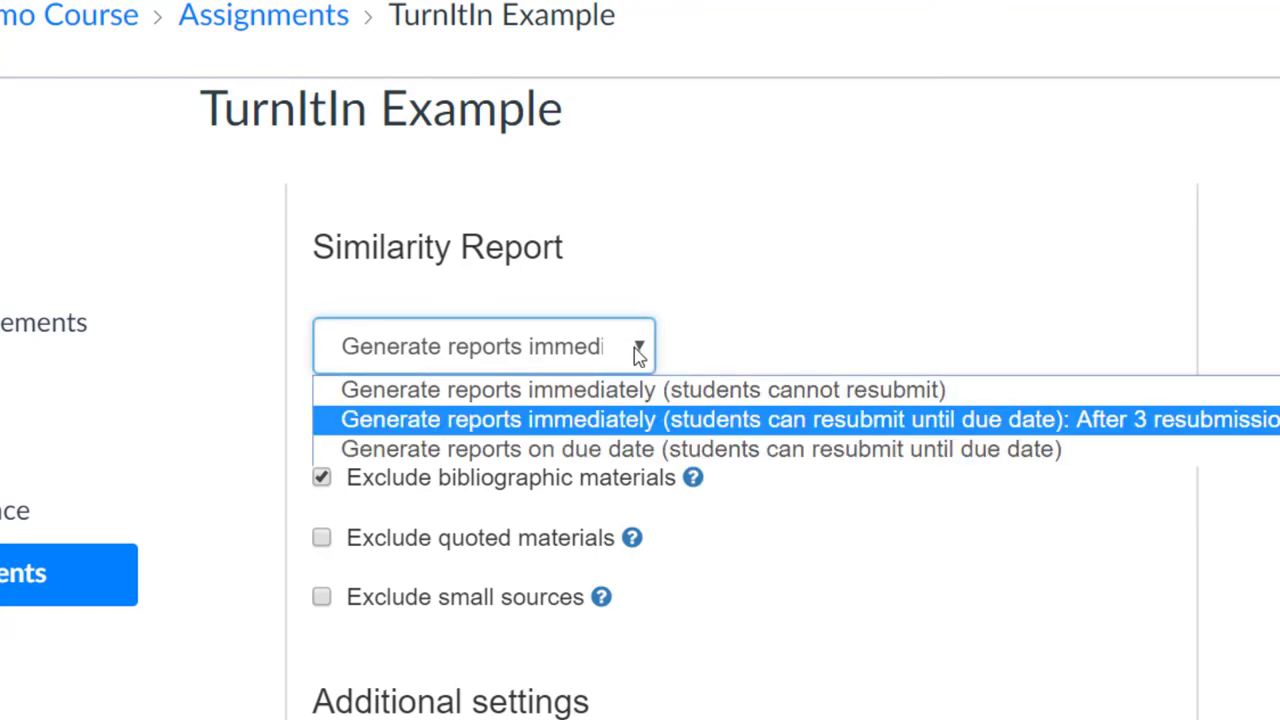
mouse_move(640, 430)
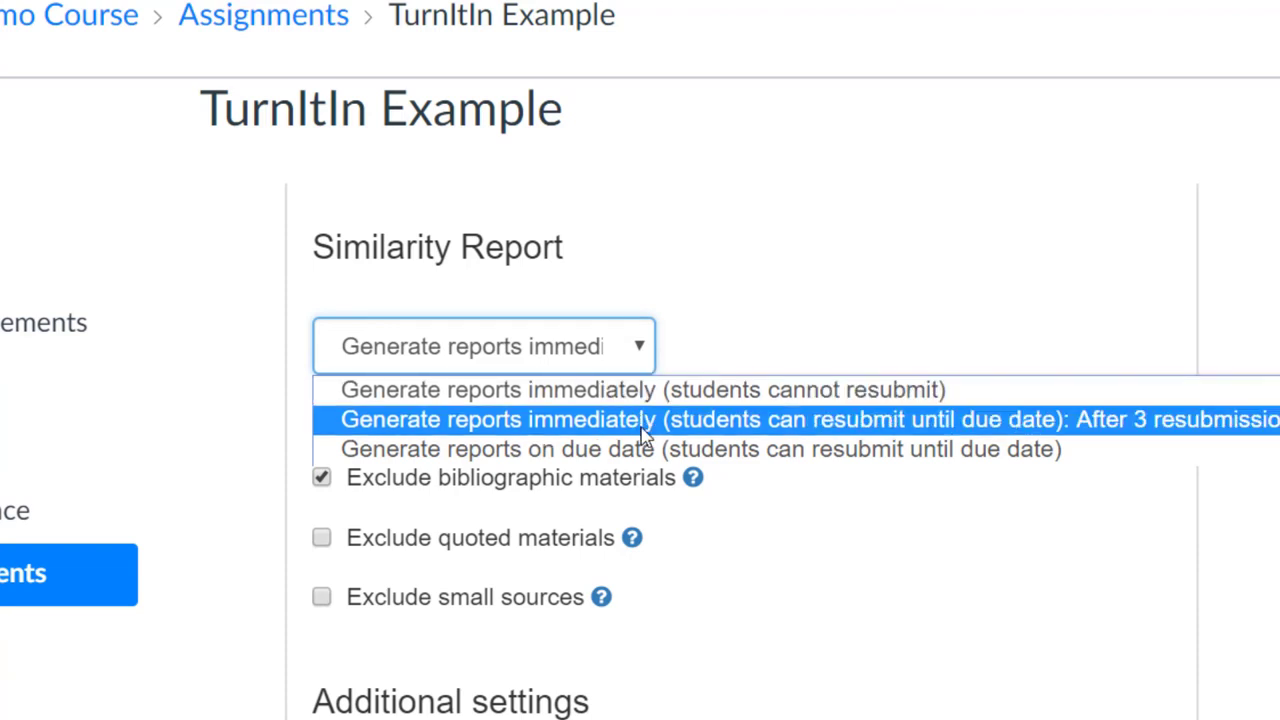
mouse_move(640, 448)
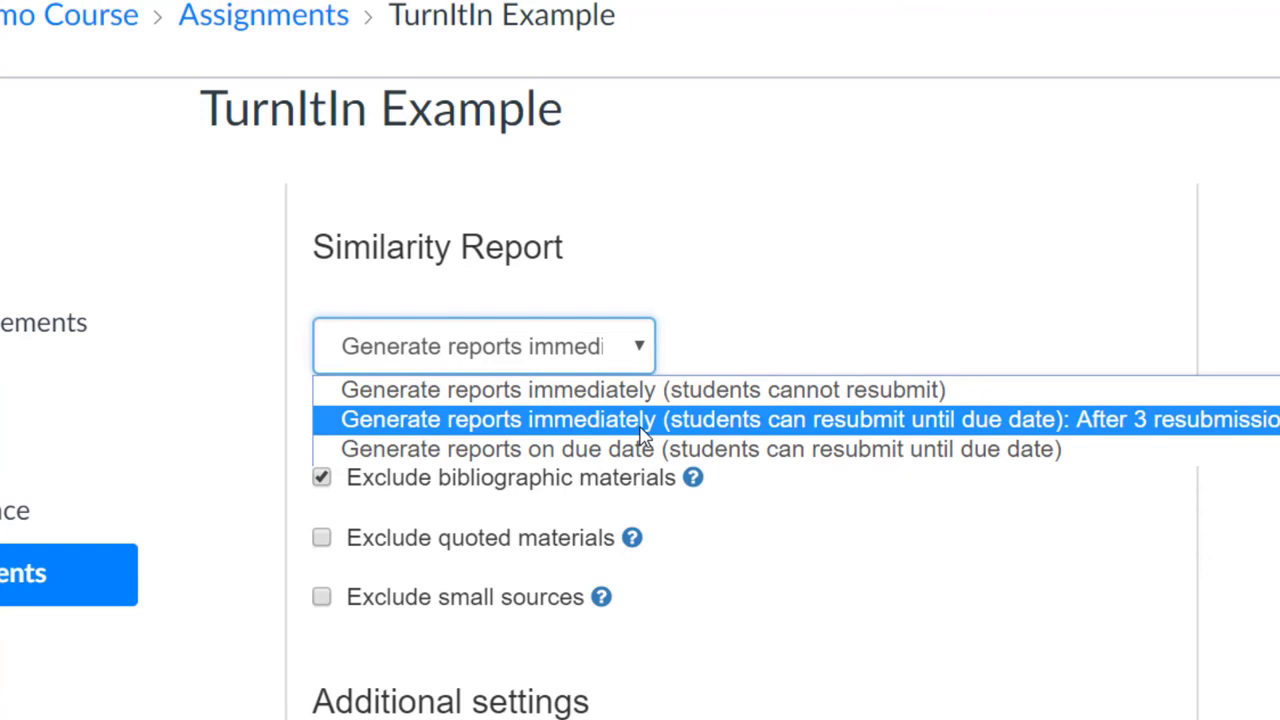
left_click(640, 420)
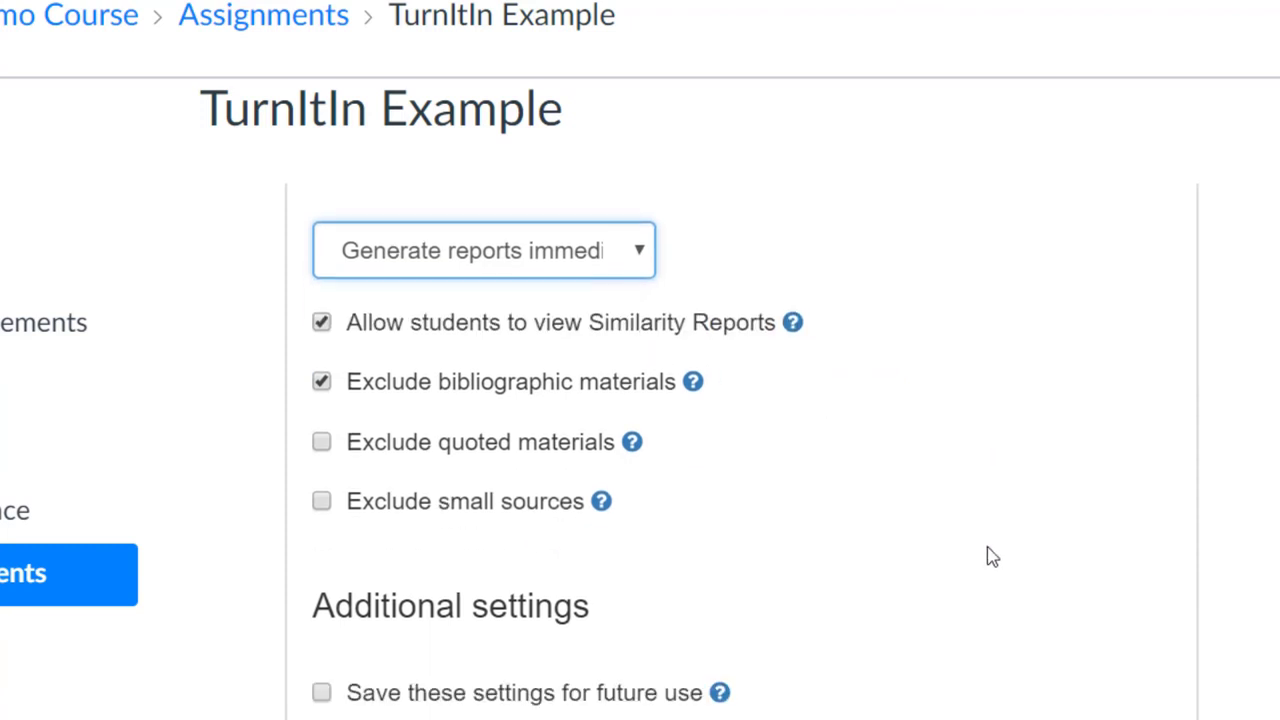
Submit the adjusted Turnitin optional settings from the Additional settings area
scroll("down", 3)
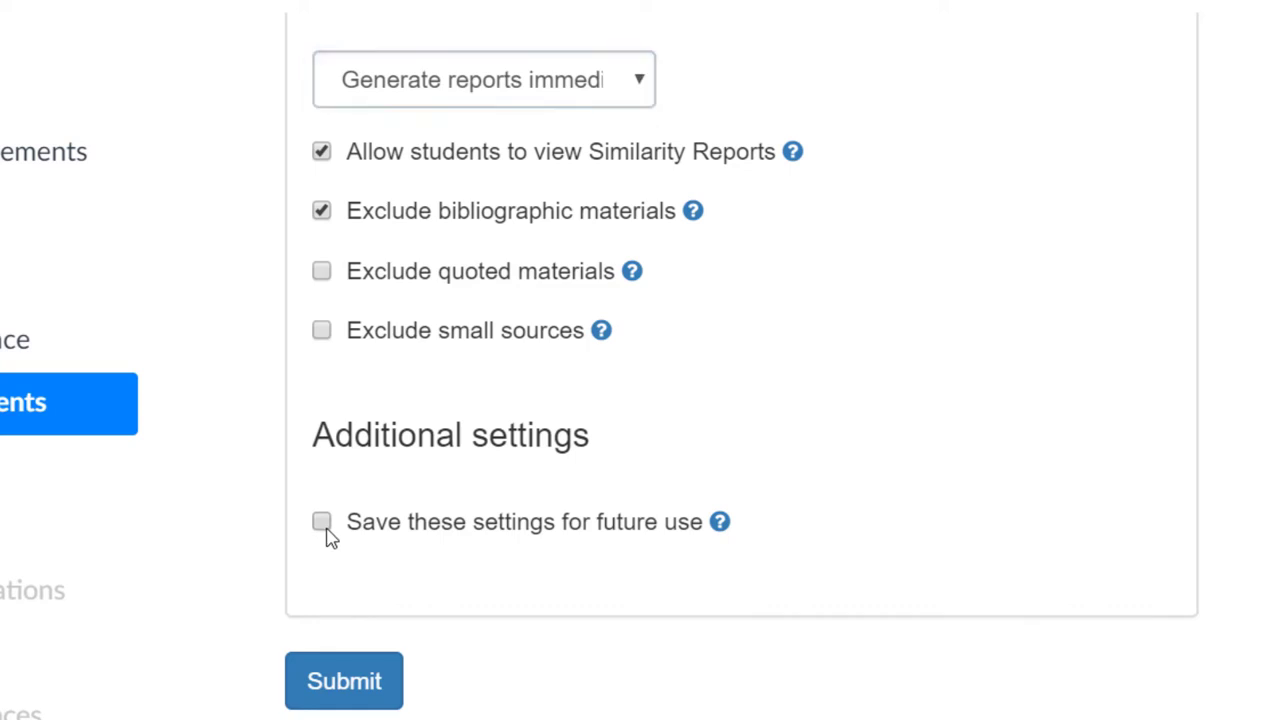
left_click(320, 520)
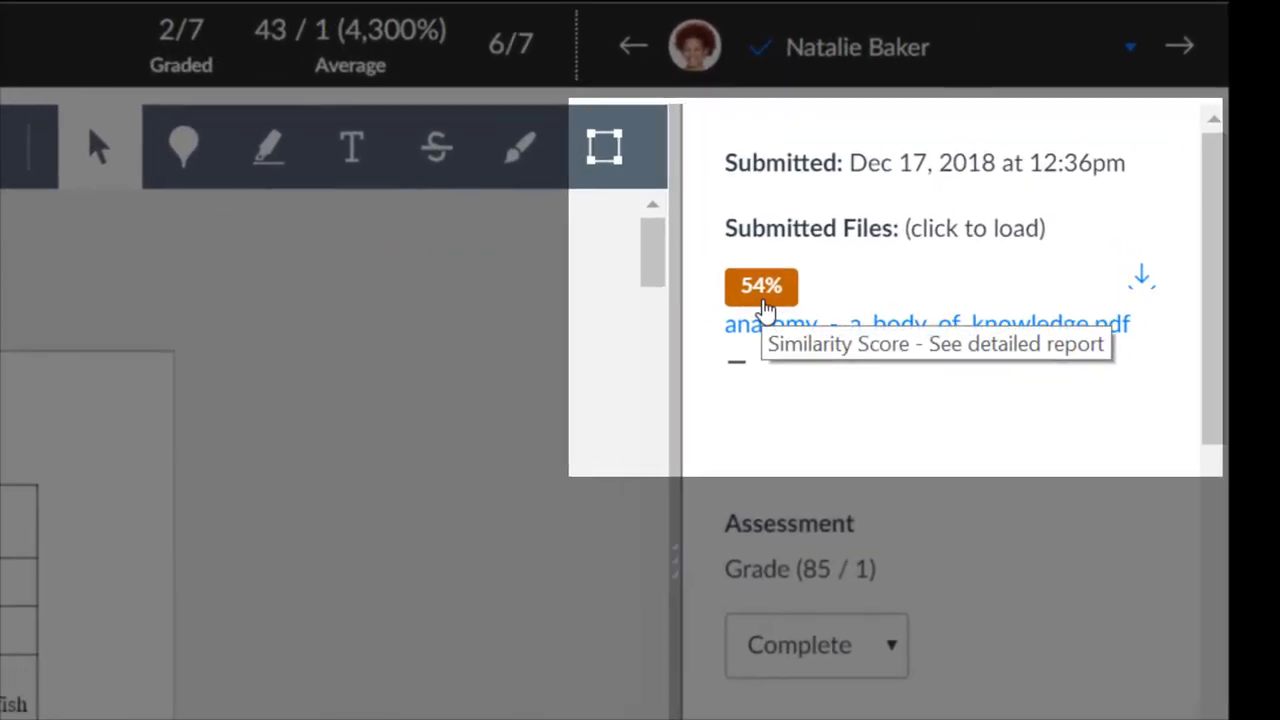
View the Turnitin Feedback Studio report behind the student's 54% similarity score
left_click(928, 324)
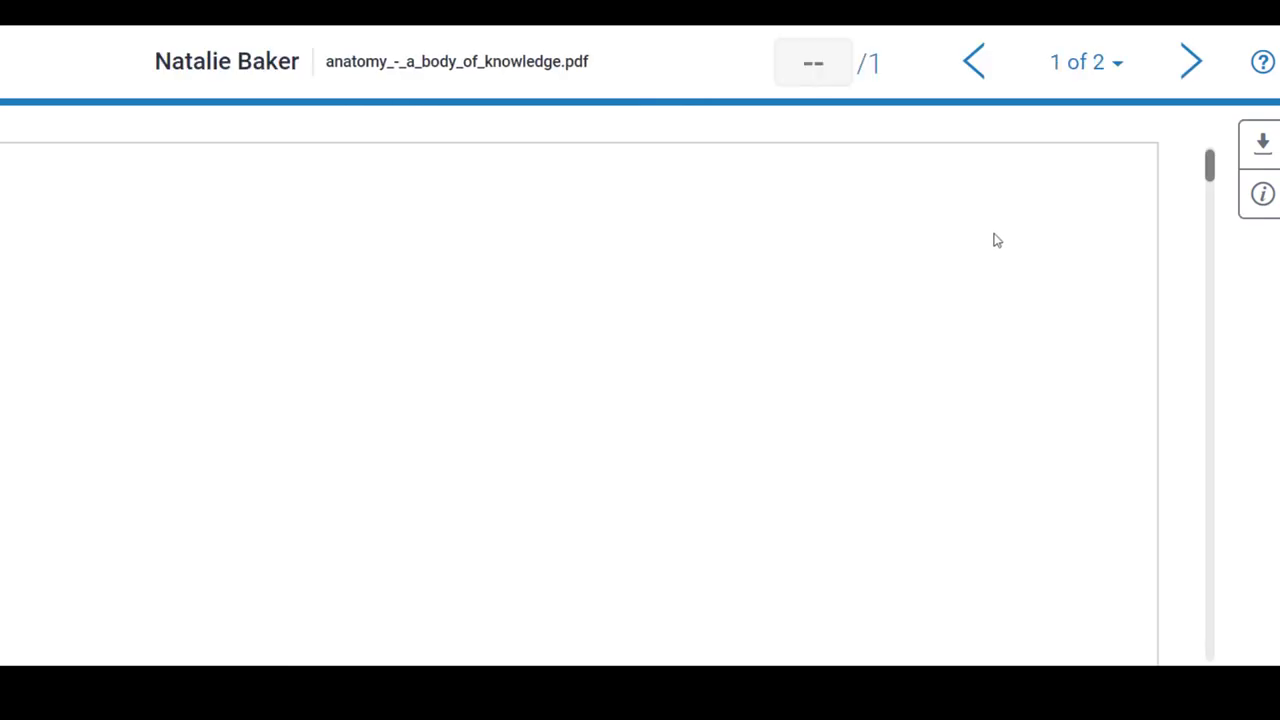
scroll("down", 3)
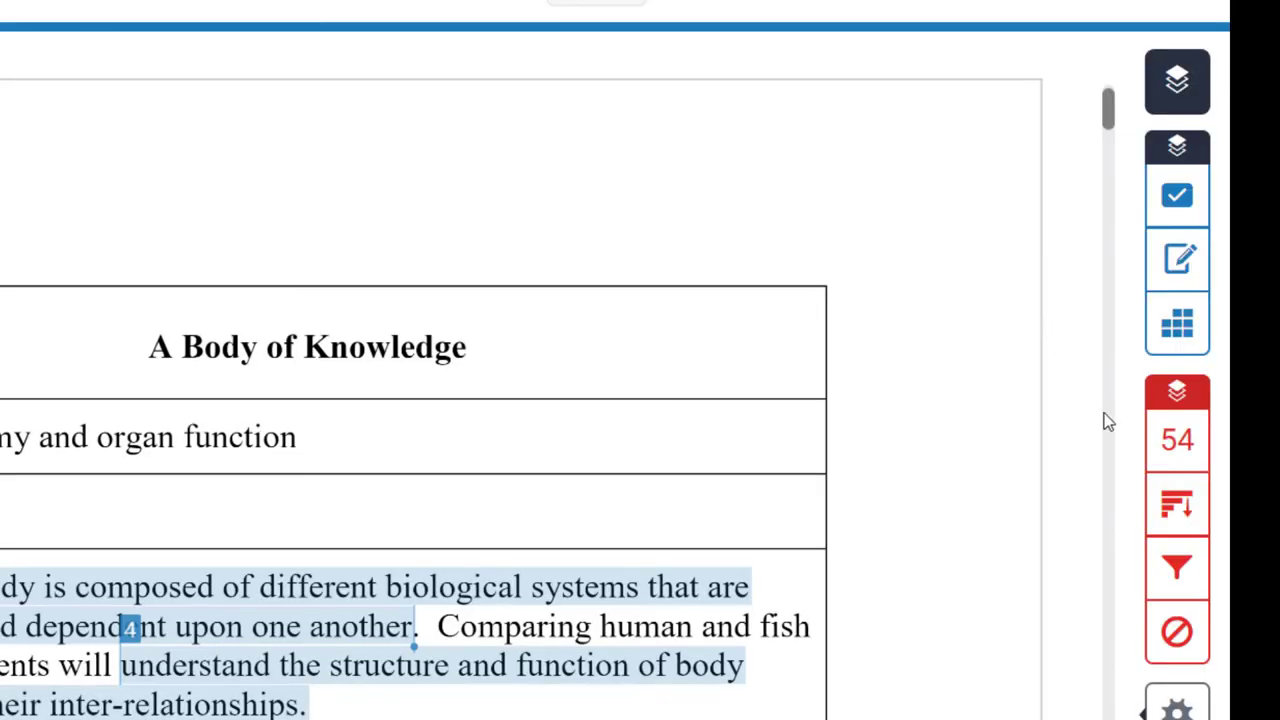